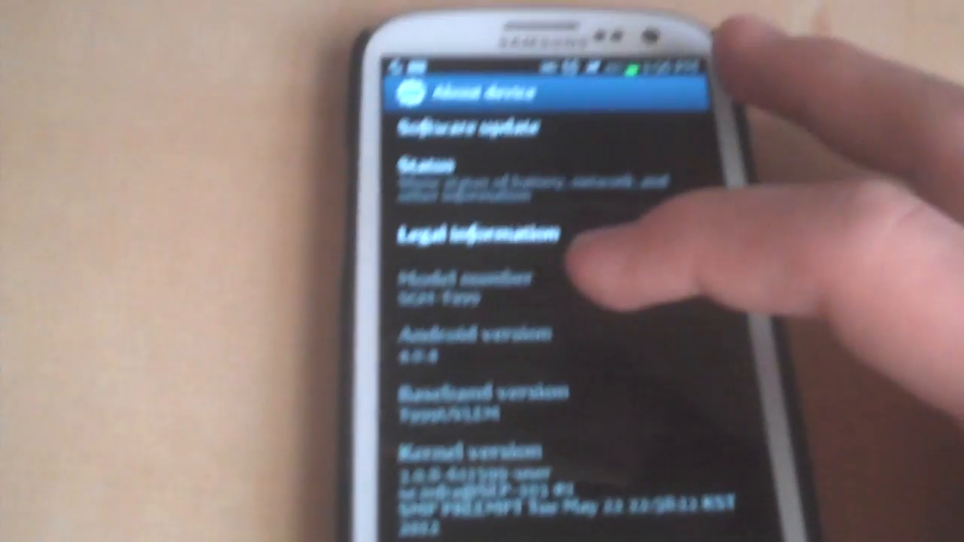
# Tap the Android 4.0.4 version entry in About device until the Ice Cream Sandwich easter egg appears
pyautogui.click(512, 349)
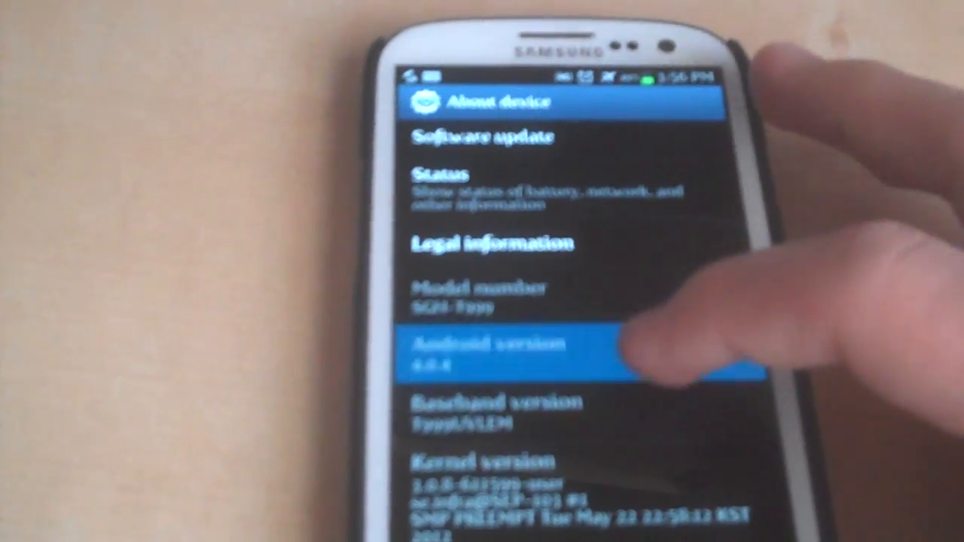
pyautogui.click(512, 354)
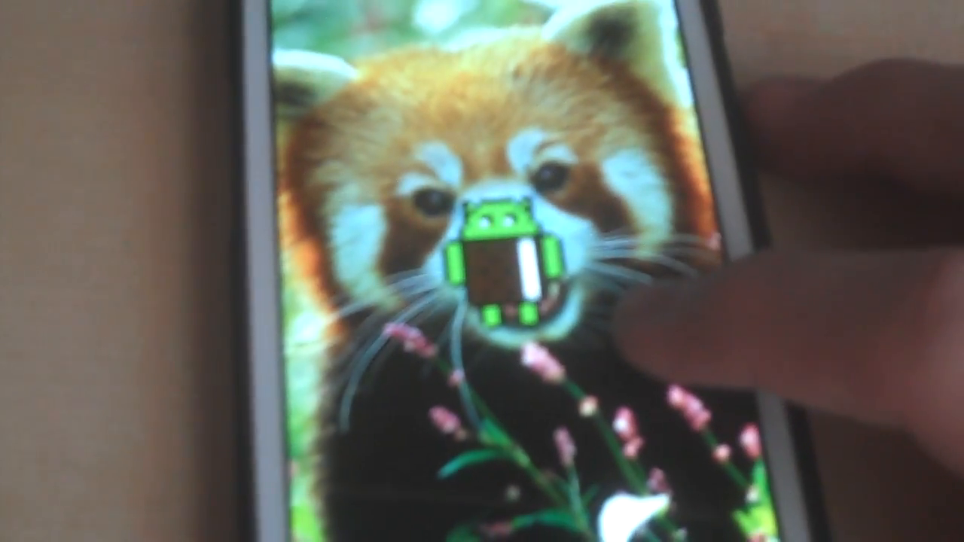